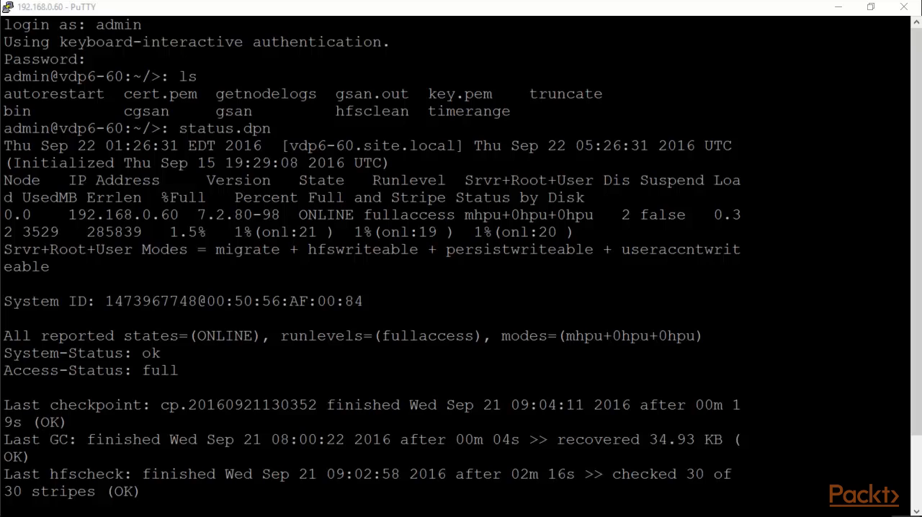
Step: Review the status.dpn maintenance-window output, then clear the terminal screen
double_click(222, 129)
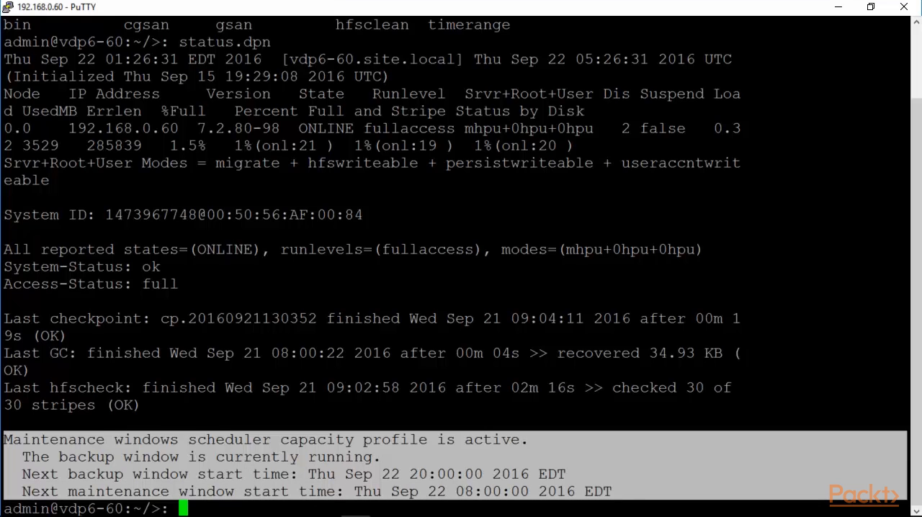
type("clea")
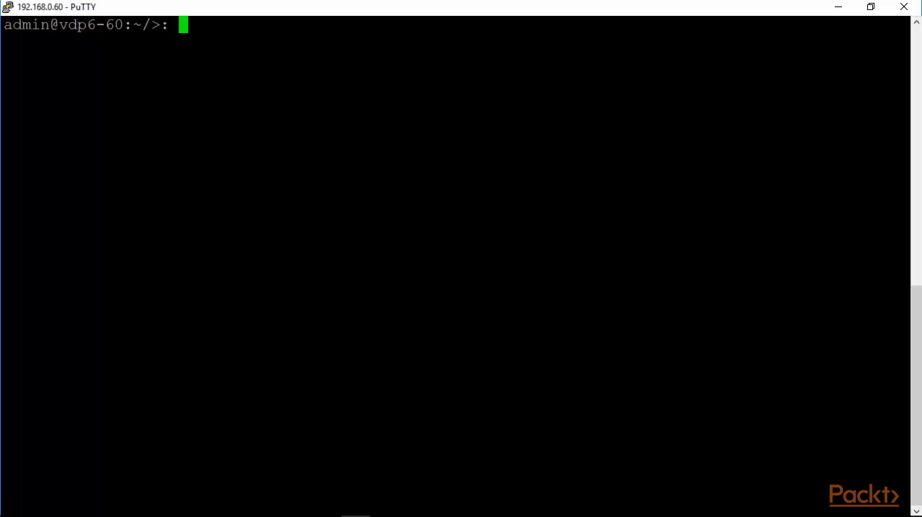
Step: Run 'service vmware-tools status' as admin and get the root-only refusal
type("servic")
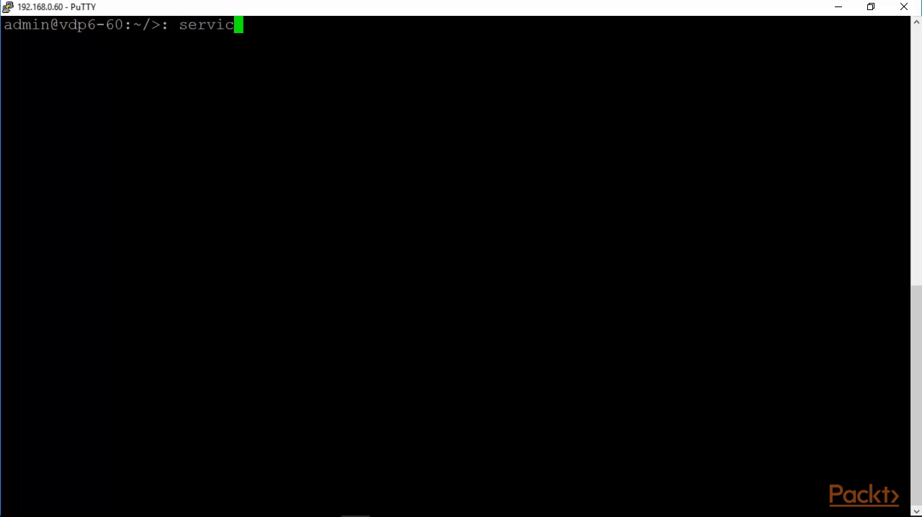
type("e")
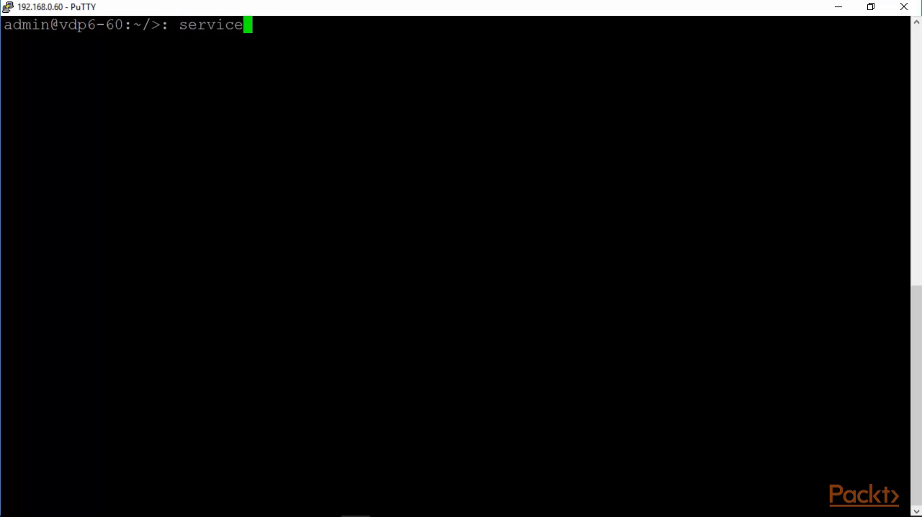
type("vmwar")
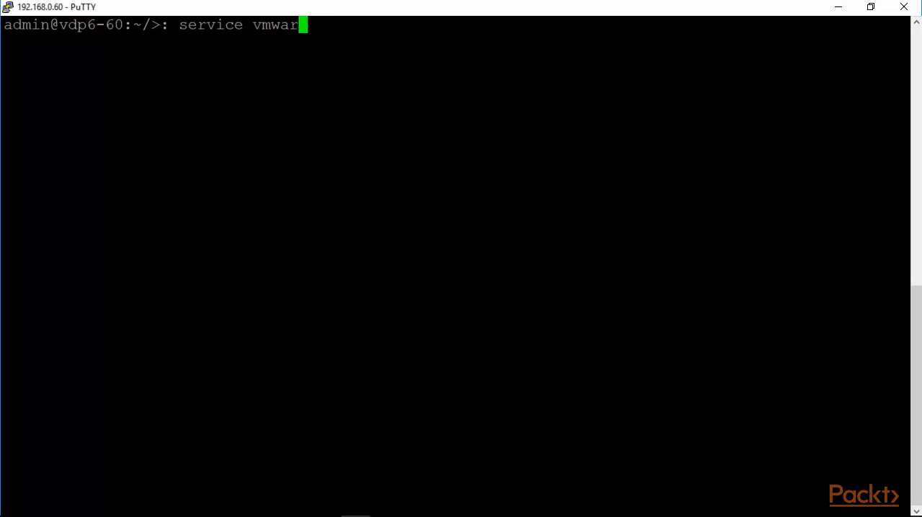
type("e-tools")
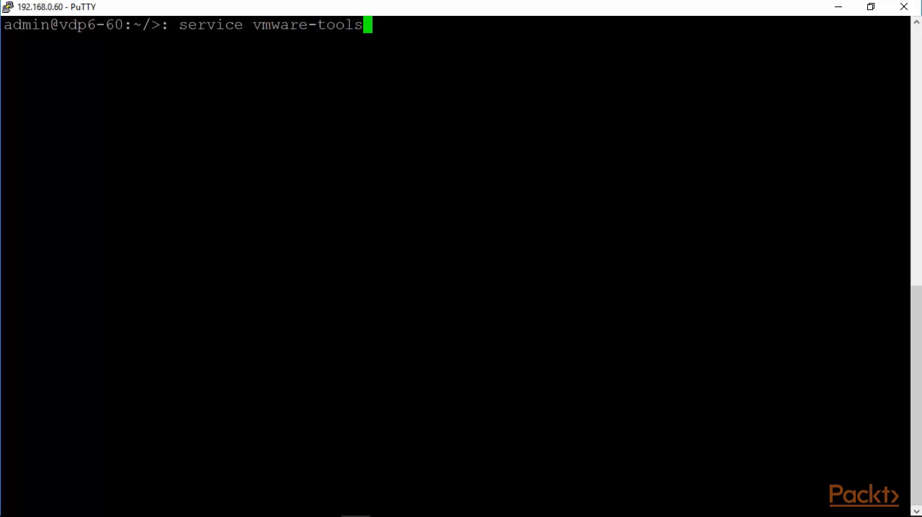
type("status")
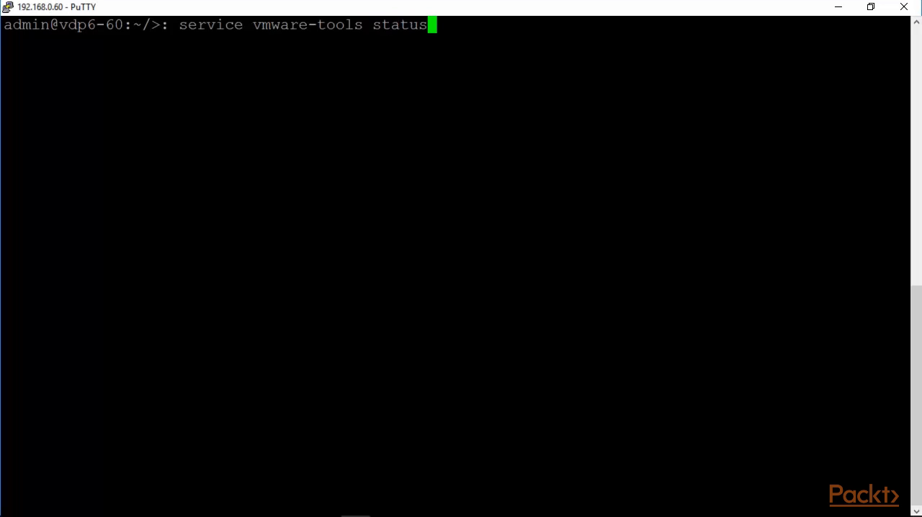
key("Return")
type("ser")
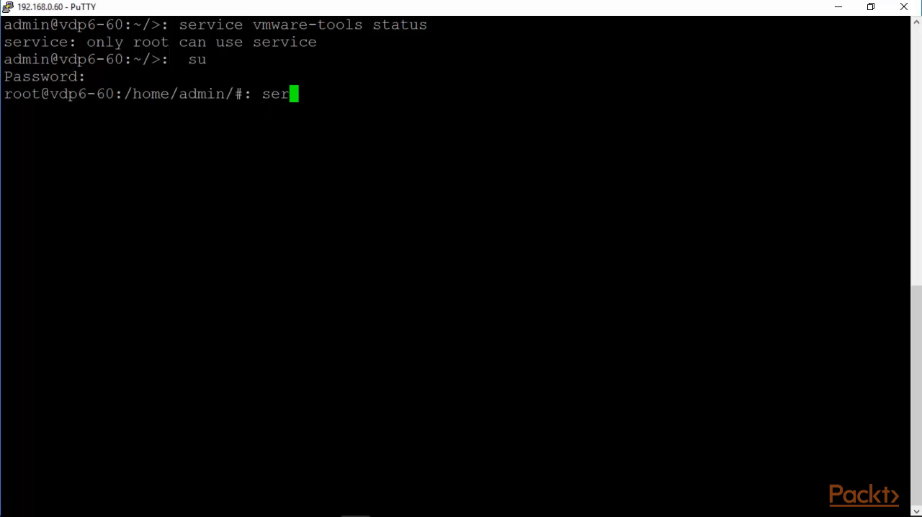
Step: Switch to root with su and rerun 'service vmware-tools status' to confirm it is running
type("vice vmwa")
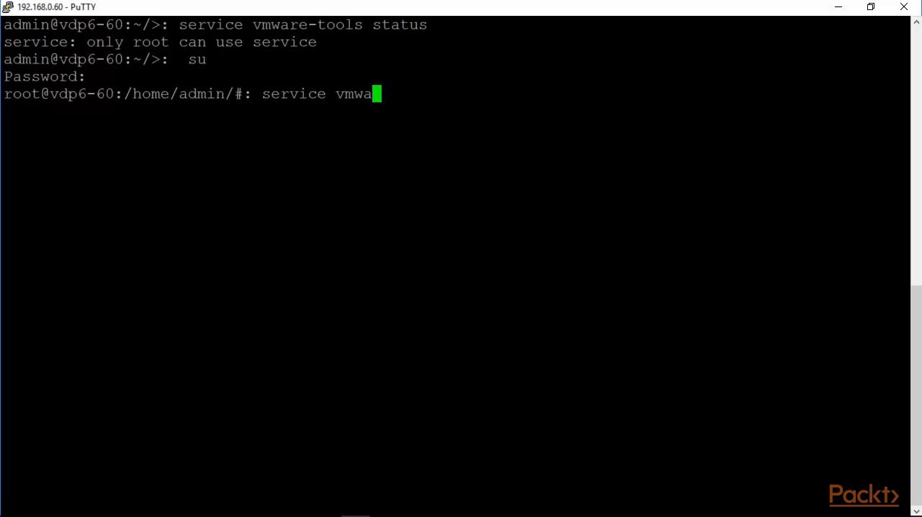
type("re-tools statu")
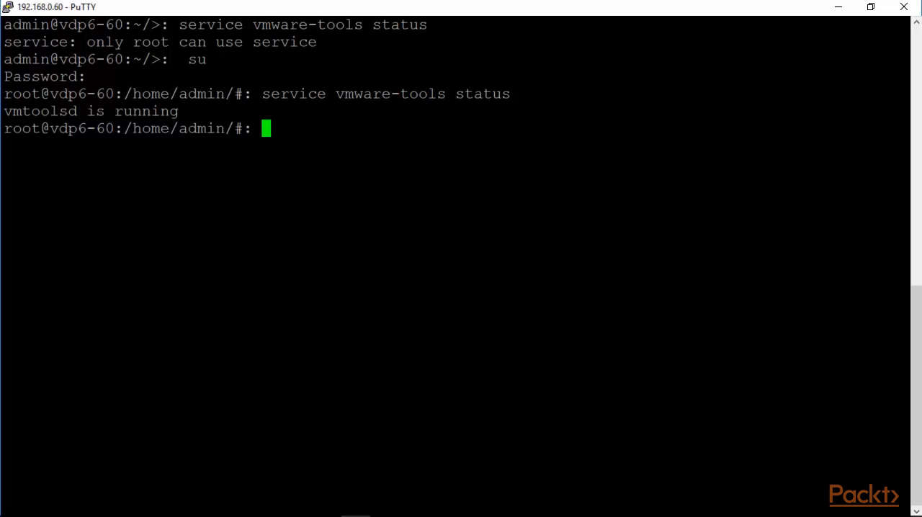
Step: Run 'service vmware-tools' with no action to show its usage: start, stop, status, restart, force-reload
type("service")
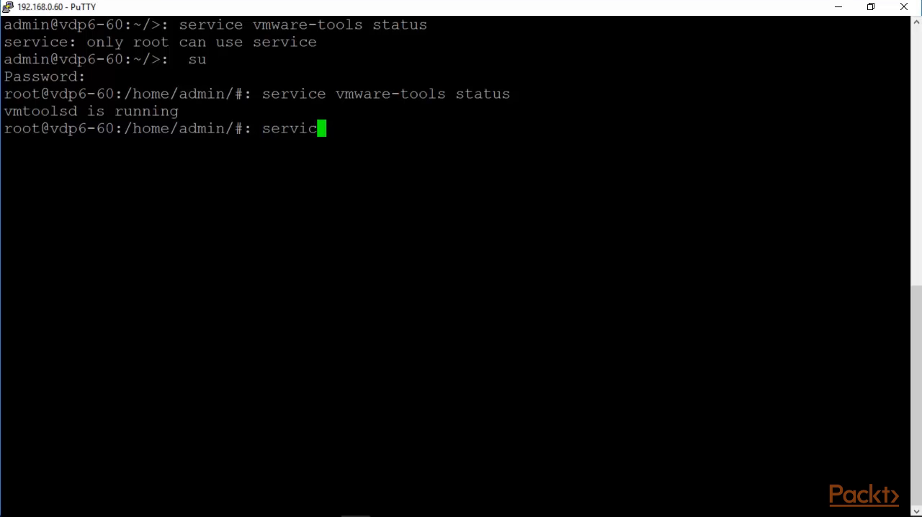
type("vmwar")
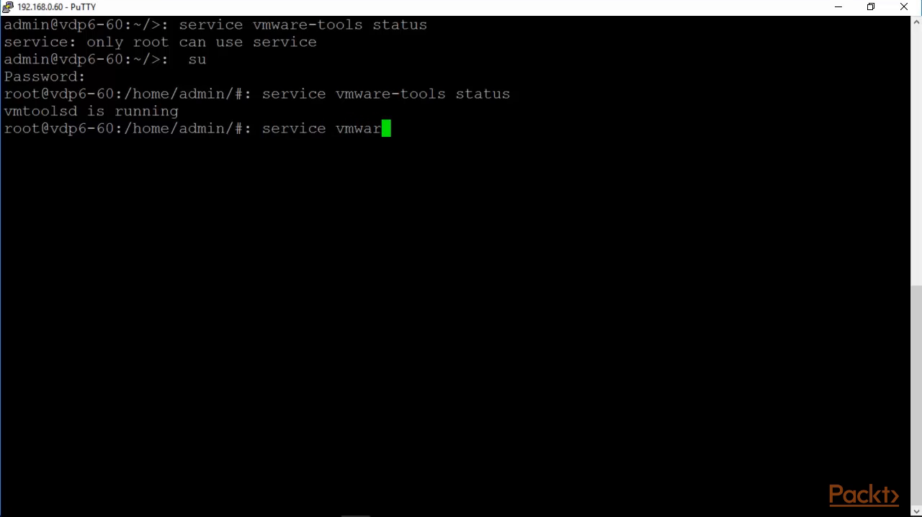
type("e-tools")
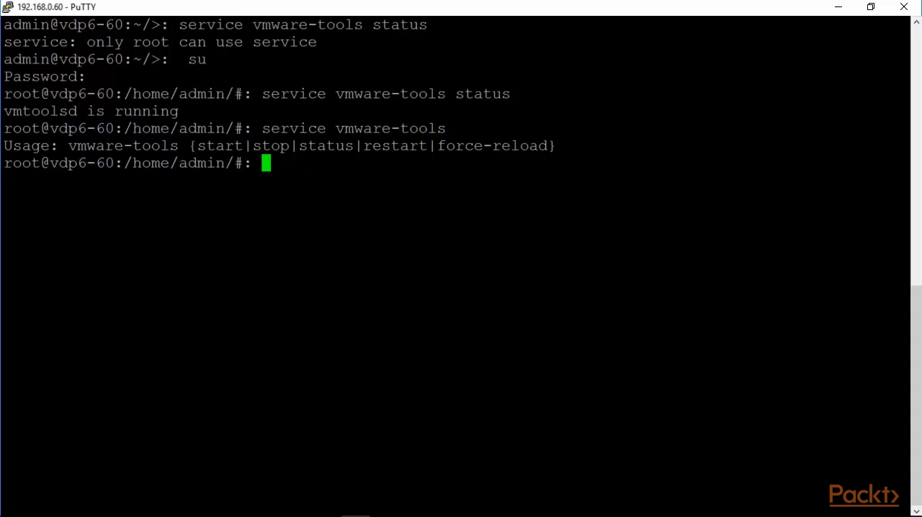
double_click(209, 145)
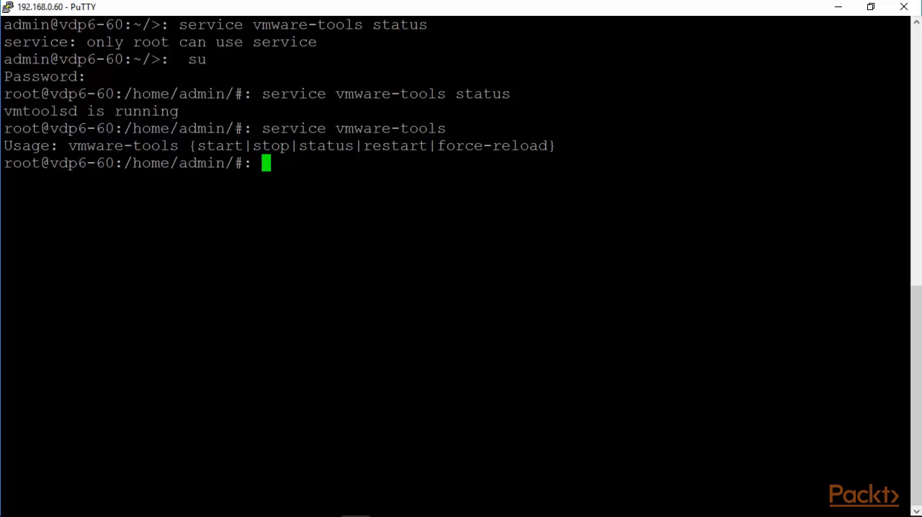
Step: Run emwebapp.sh --test and highlight the line reporting the web application status as up
type("emweba")
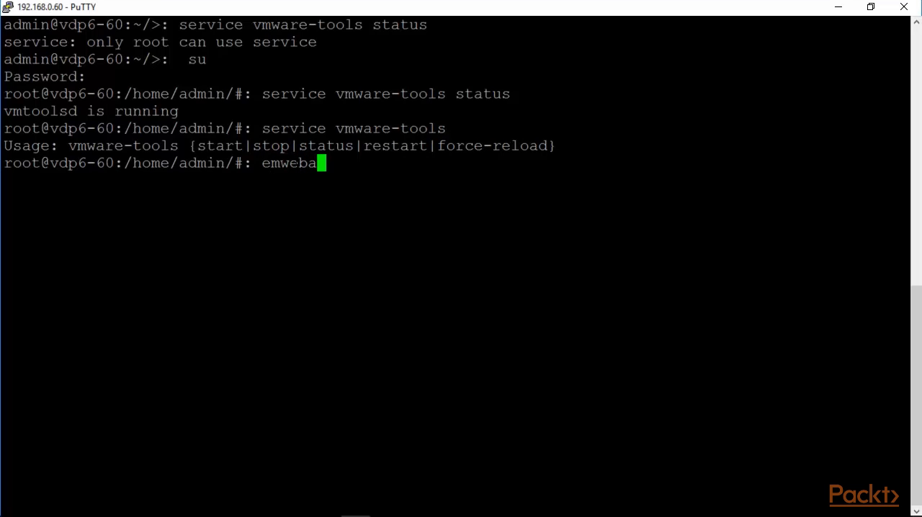
type("pp.s")
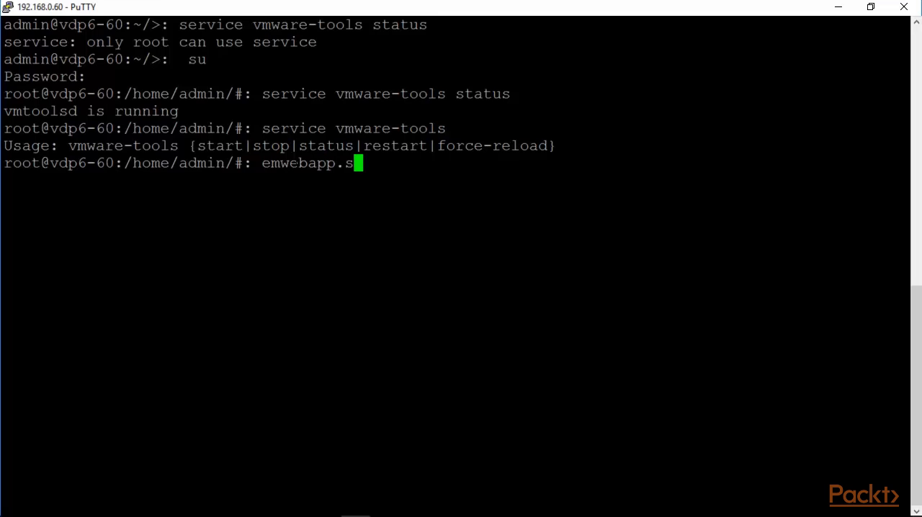
type("h --test")
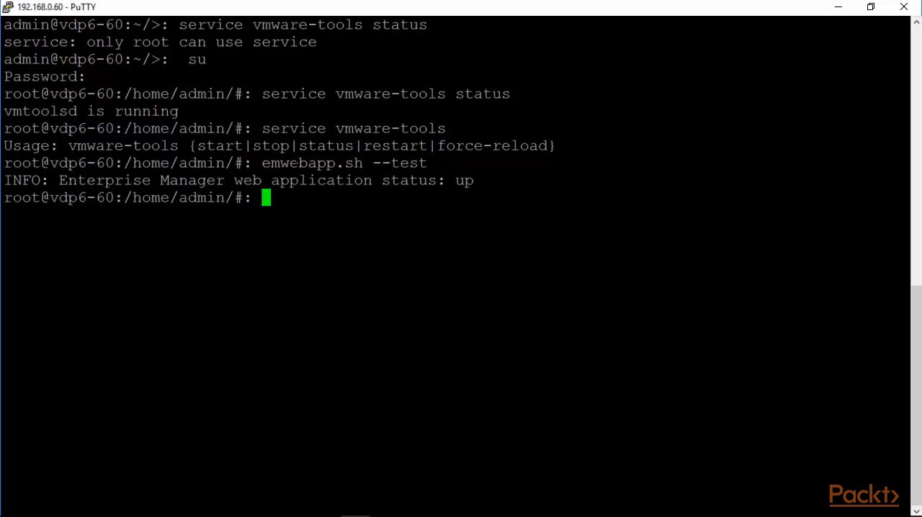
left_click_drag(58, 180, 170, 180)
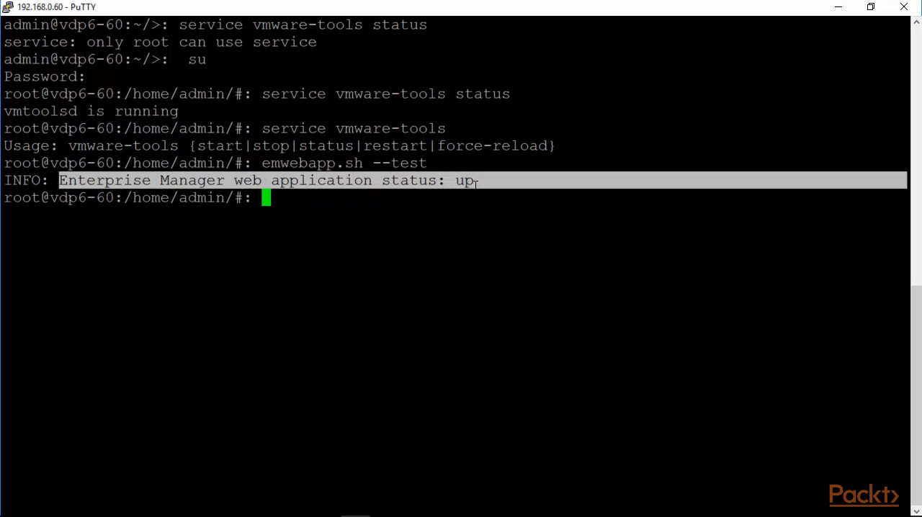
type("emwebapp.sh --test")
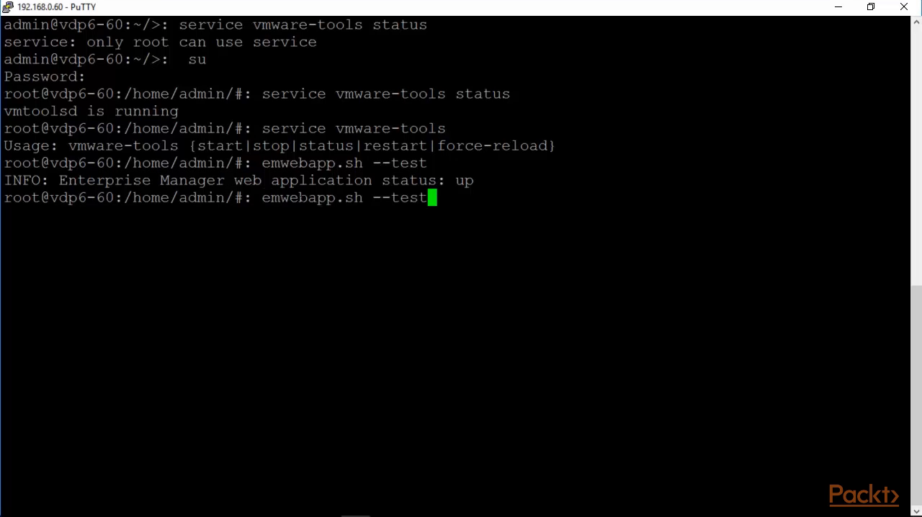
key("BackSpace")
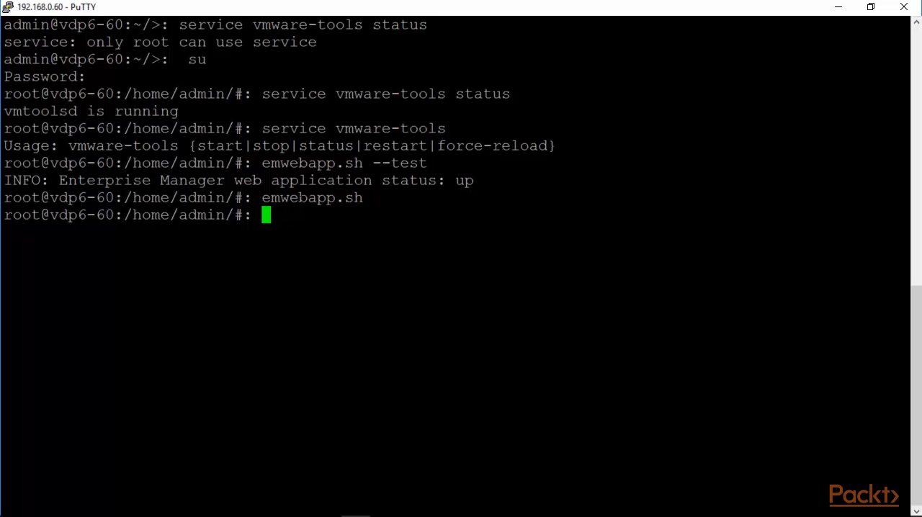
Step: Run 'emwebapp.sh --restart' to restart the Enterprise Manager web app, then clear the screen
type("emwebapp.sh")
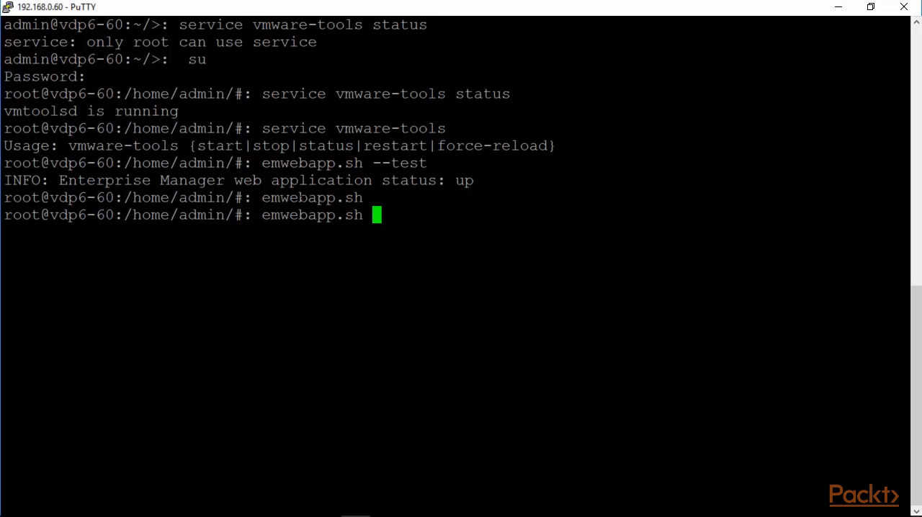
type("--restart")
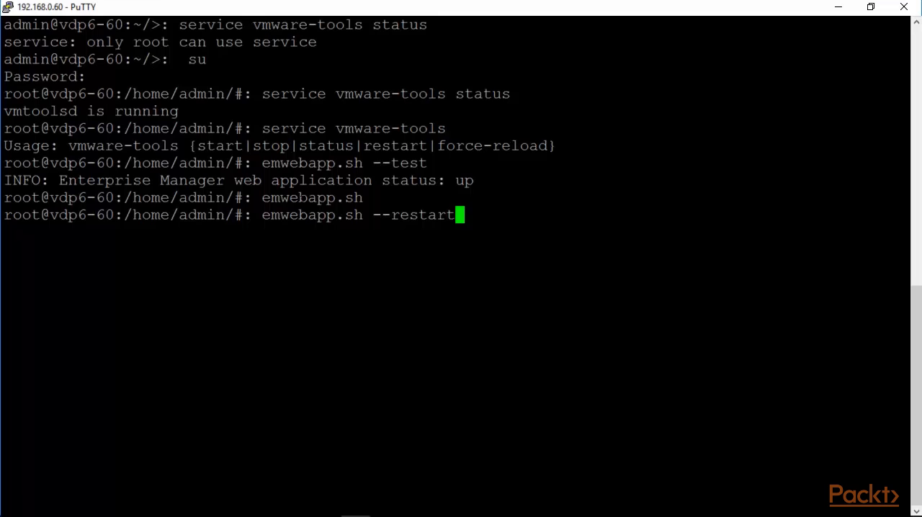
type("clear")
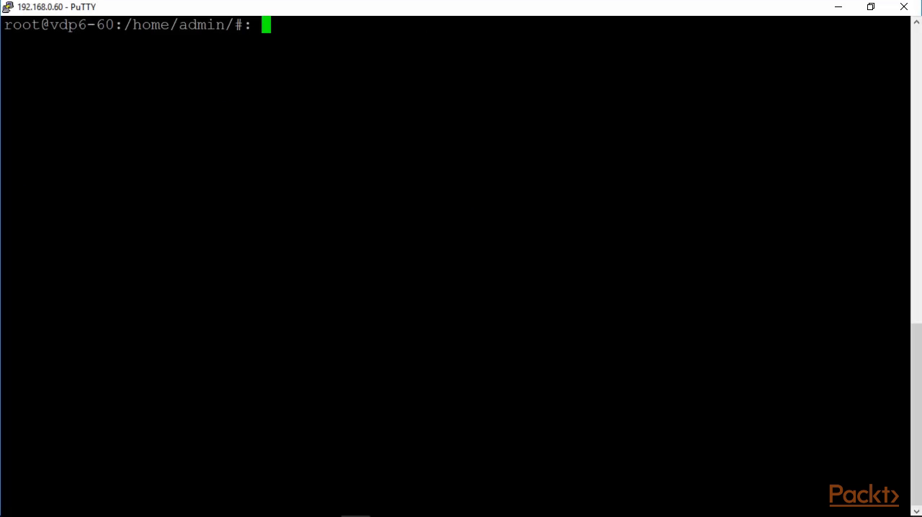
type("cp")
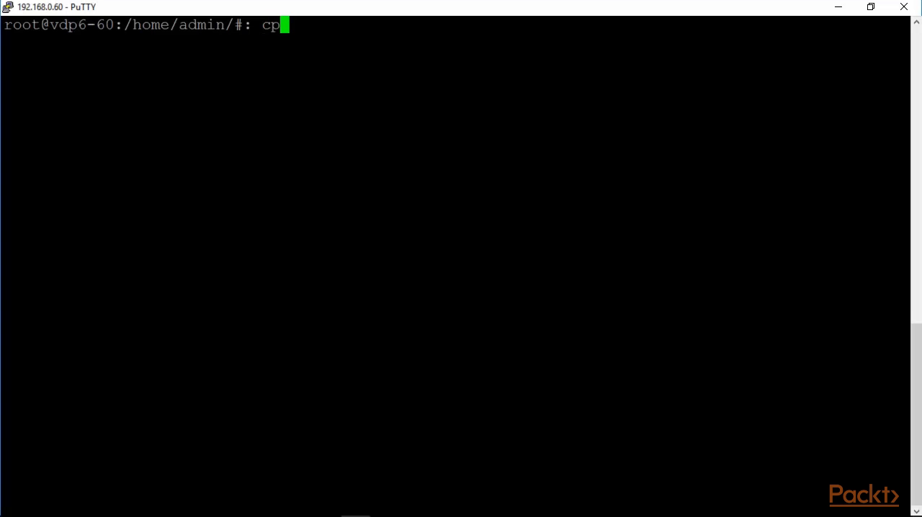
Step: Run cplist to list the two valid checkpoints from Wed Sep 21 2016
type("list")
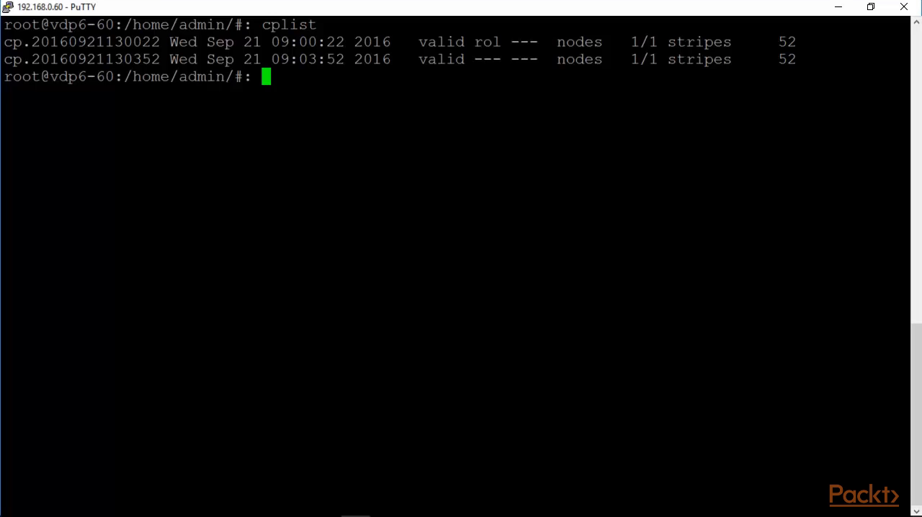
Step: Run mccli, then 'mccli server show-prop' showing Full Access and 575.9 GB capacity, then clear the screen
type("mccl")
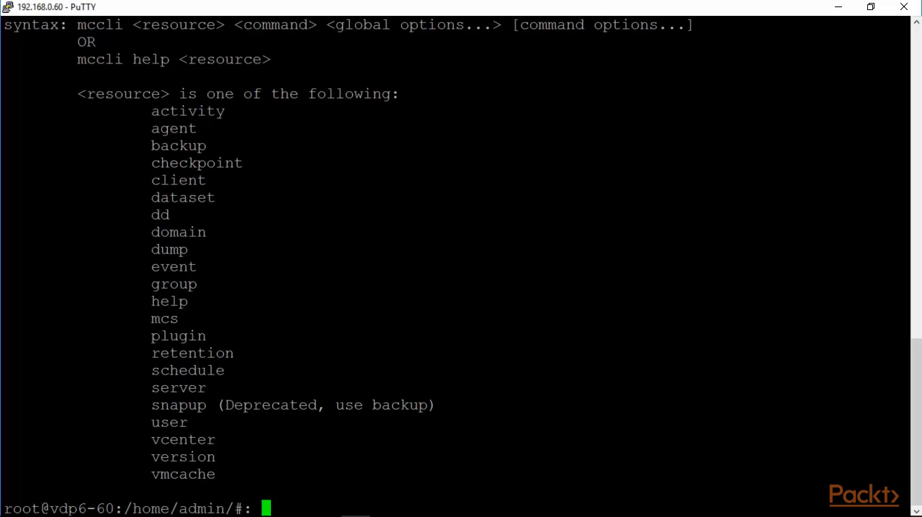
type("mccli s")
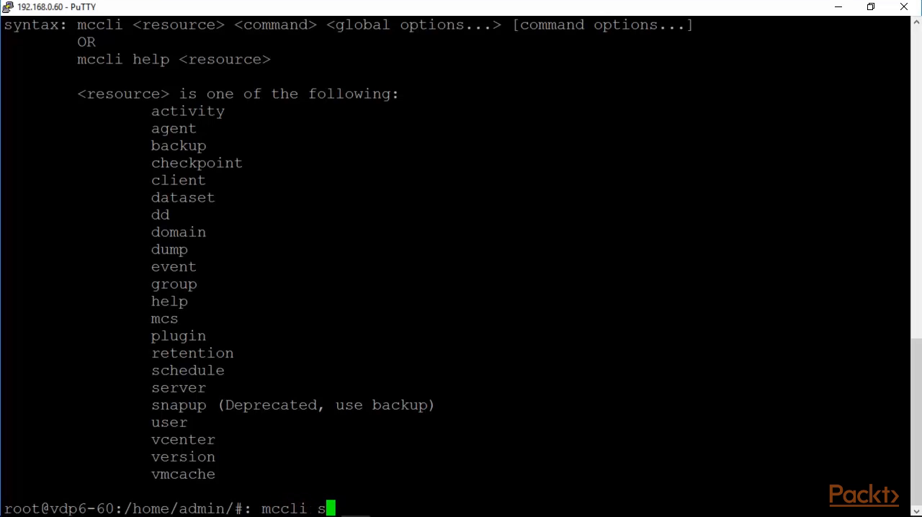
type("erver show")
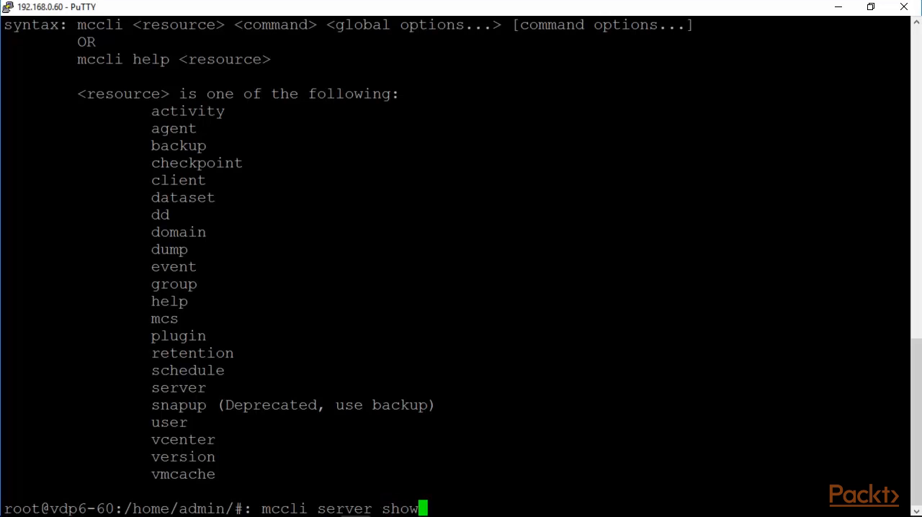
type("-prop")
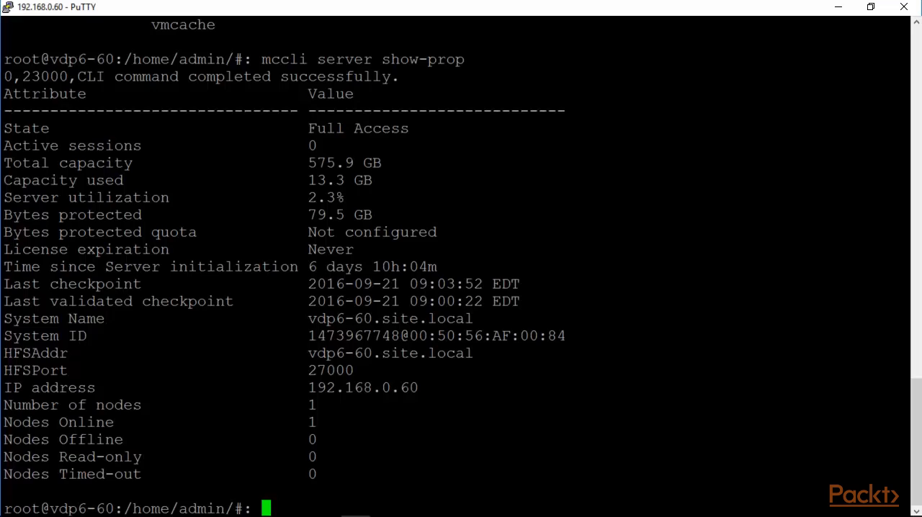
type("clea")
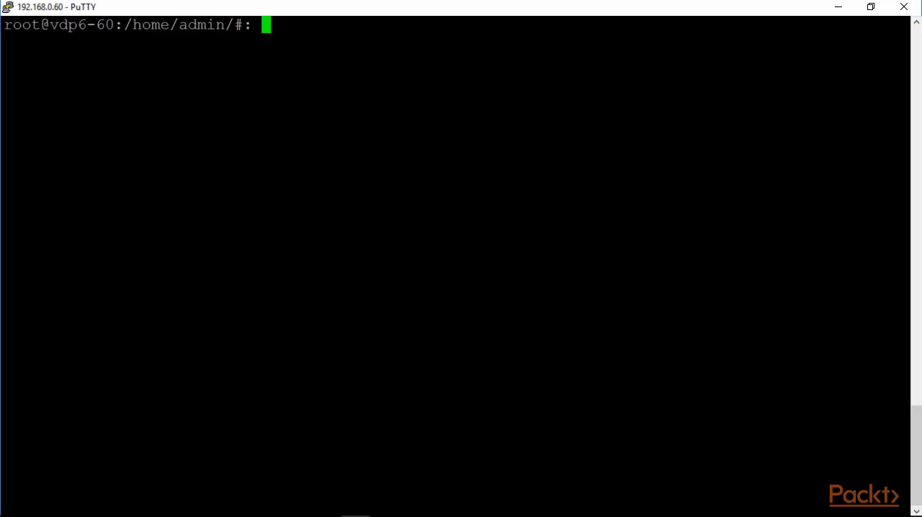
Step: Run capacity.sh to check the appliance's capacity usage
type("ca")
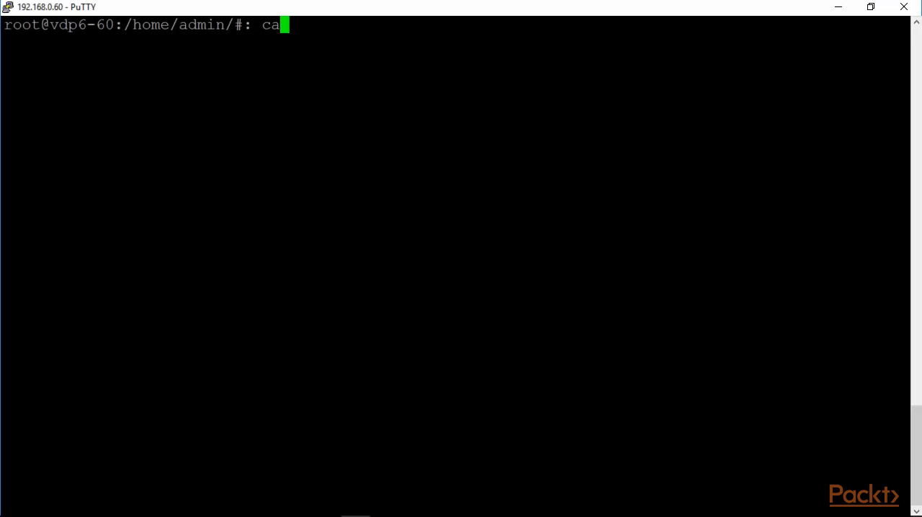
type("pacity")
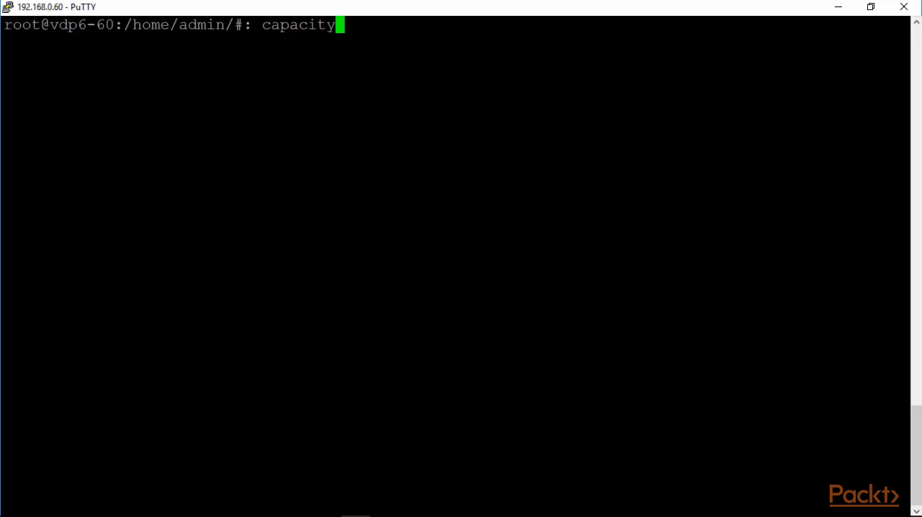
type(".sh")
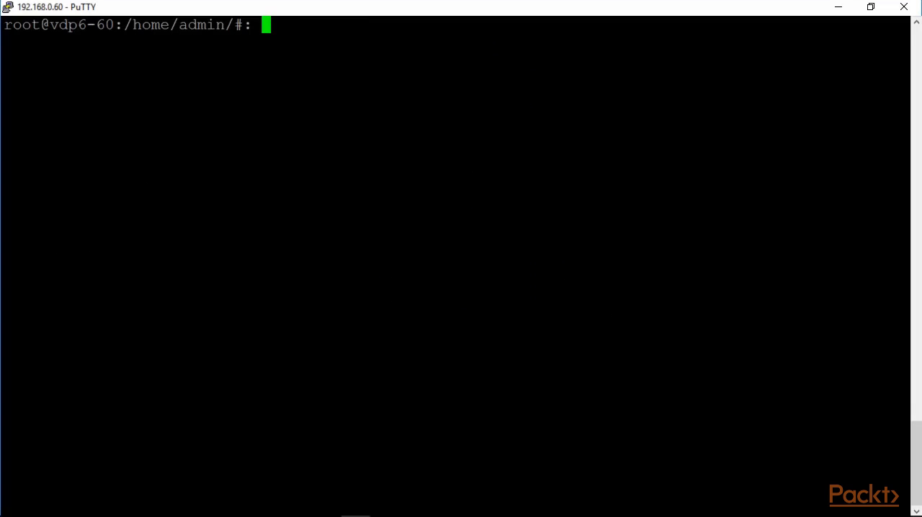
Step: Run 'replicate' with no arguments to display its required flags and example syntax
type("replicate")
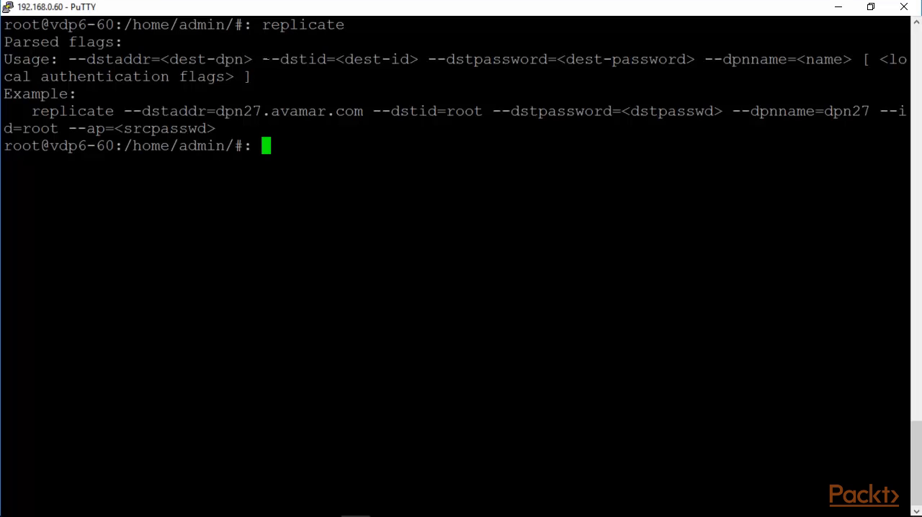
double_click(302, 25)
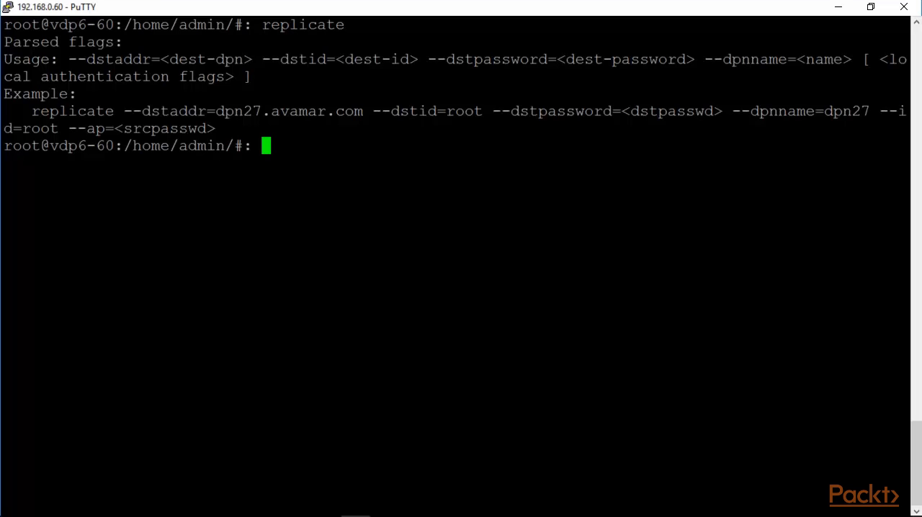
type("replicate")
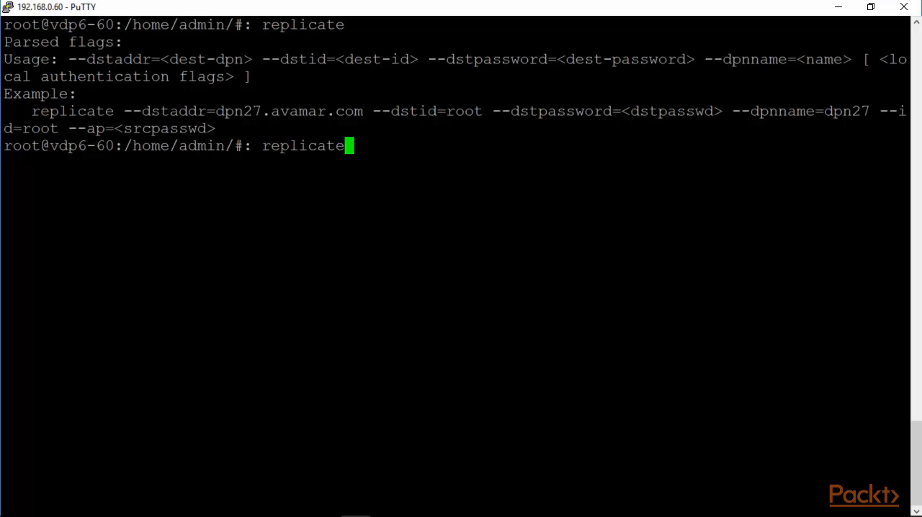
Step: Clear the screen and rerun 'mccli server show-prop' to re-list the server properties
type("clear")
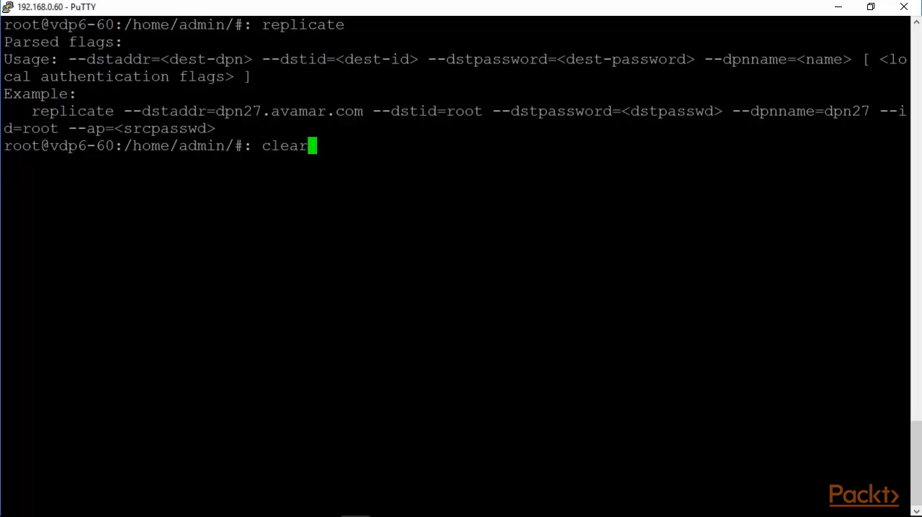
type("mccli server show-prop")
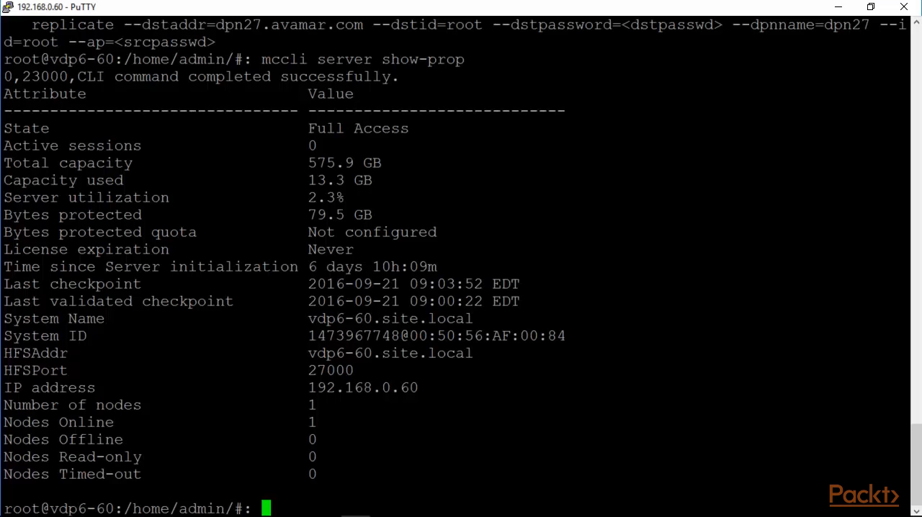
Step: Run emwebapp.sh --test (after 'emwebapp --test' fails) to confirm the web application is up
type("em")
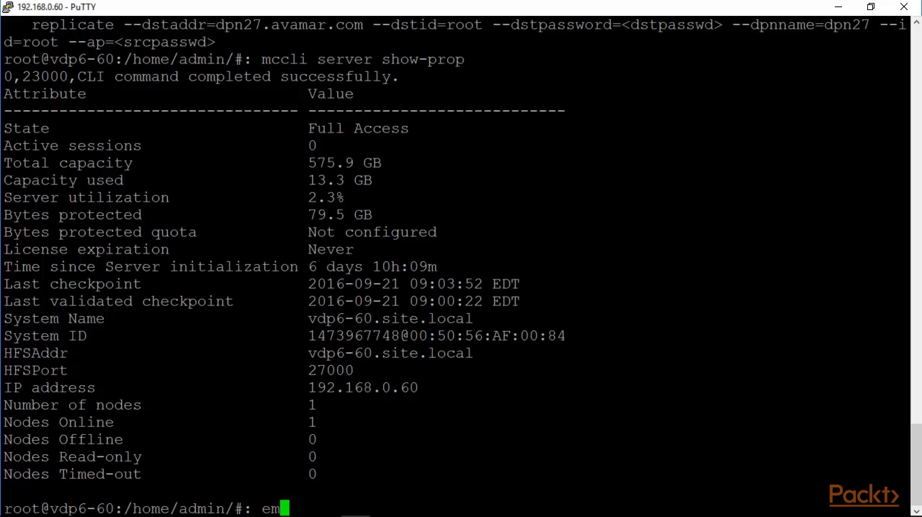
type("webapp")
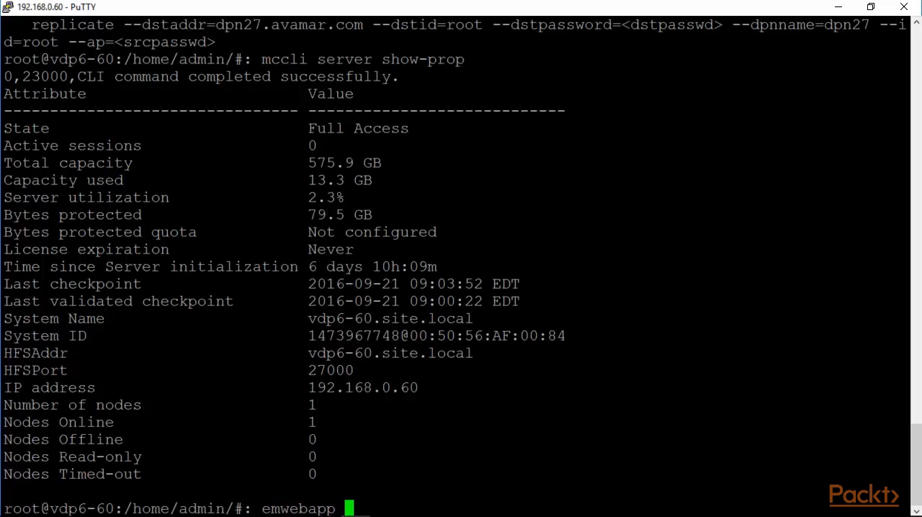
type("--test")
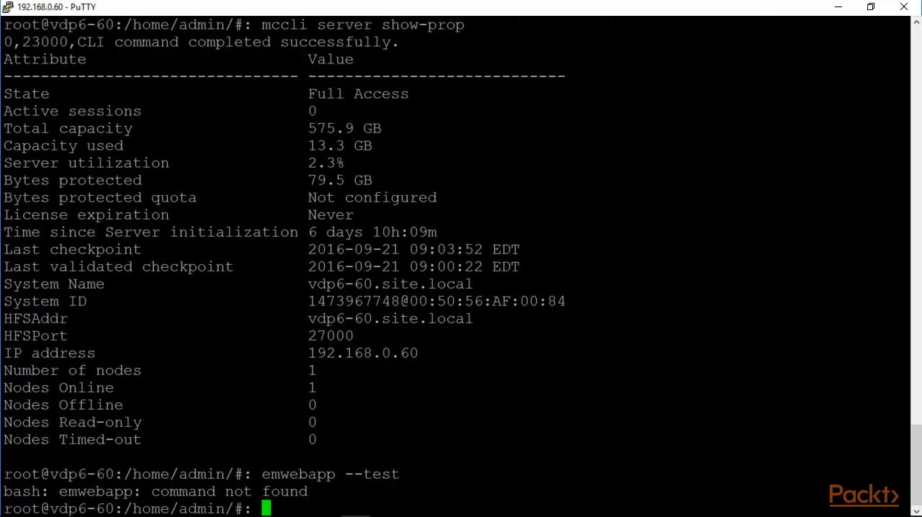
type("emwebapp --test")
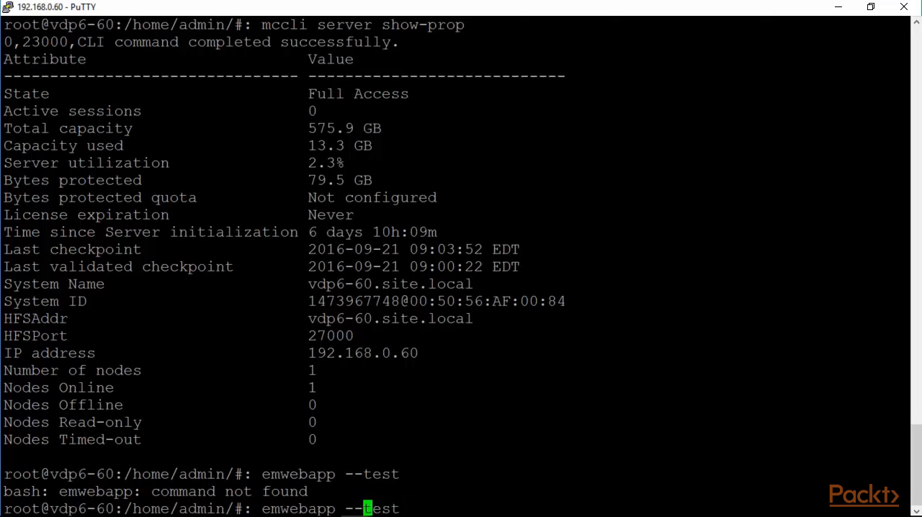
type(".sh")
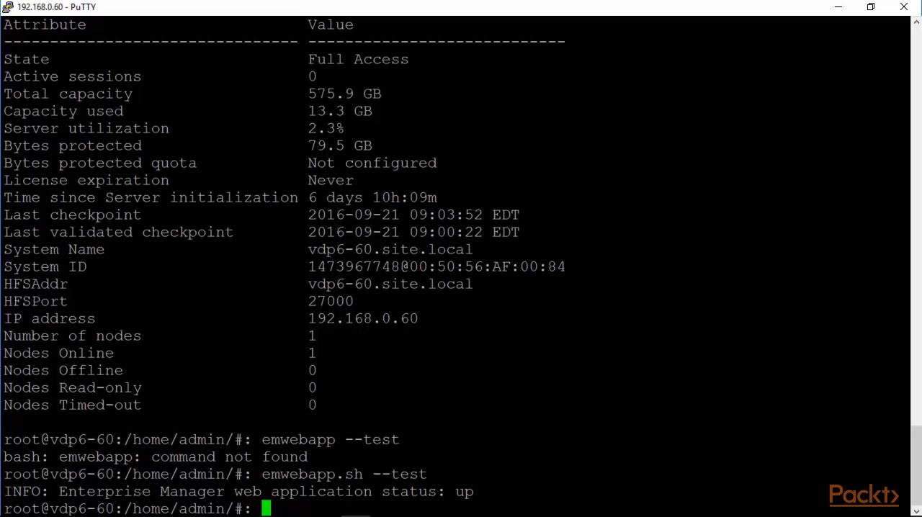
Step: Run 'service status-all' and scroll through the running, unused and unknown service listing
type("s")
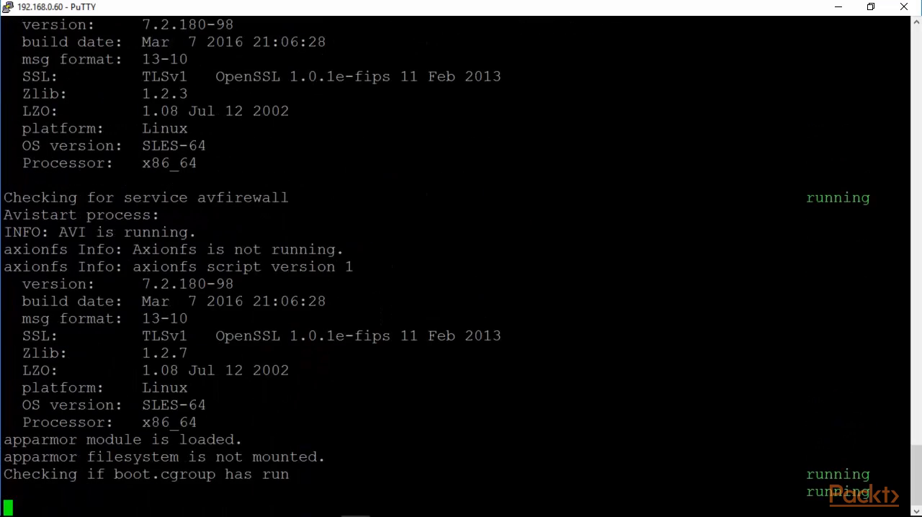
scroll("down", 3)
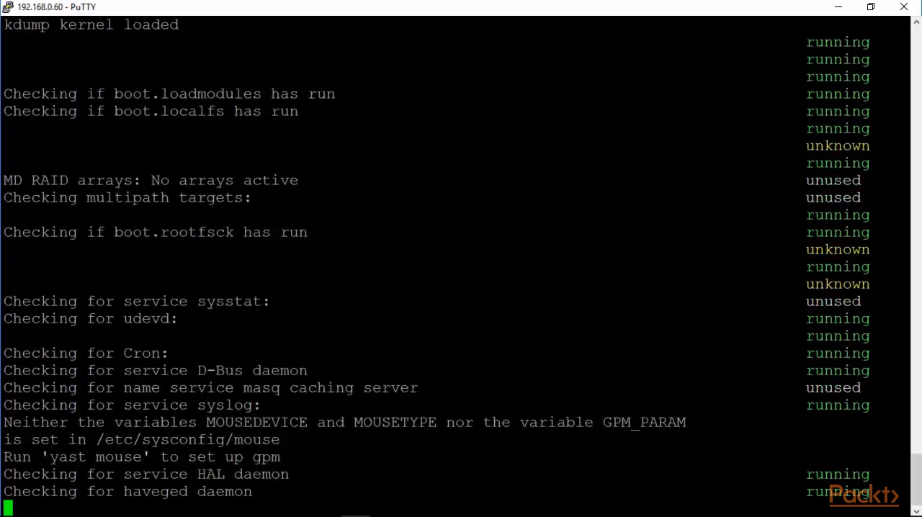
scroll("down", 3)
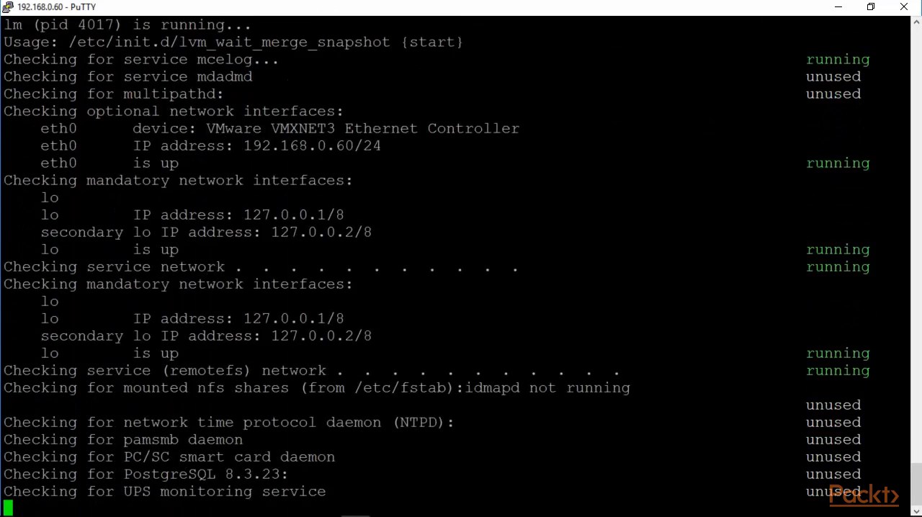